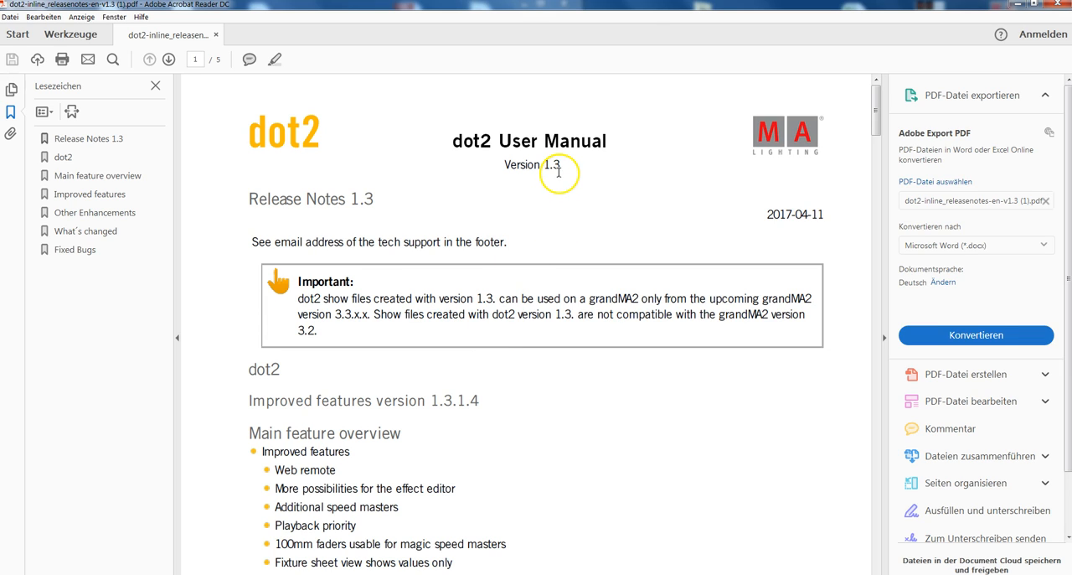
mouse_move(516, 406)
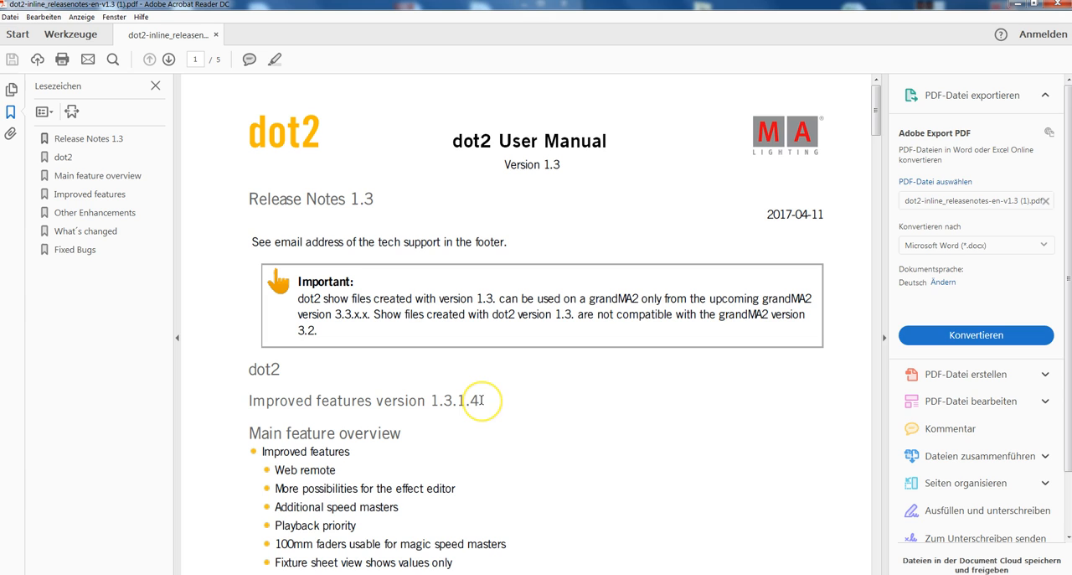
Scroll the release notes to the Web remote section under Improved features.
scroll("down", 3)
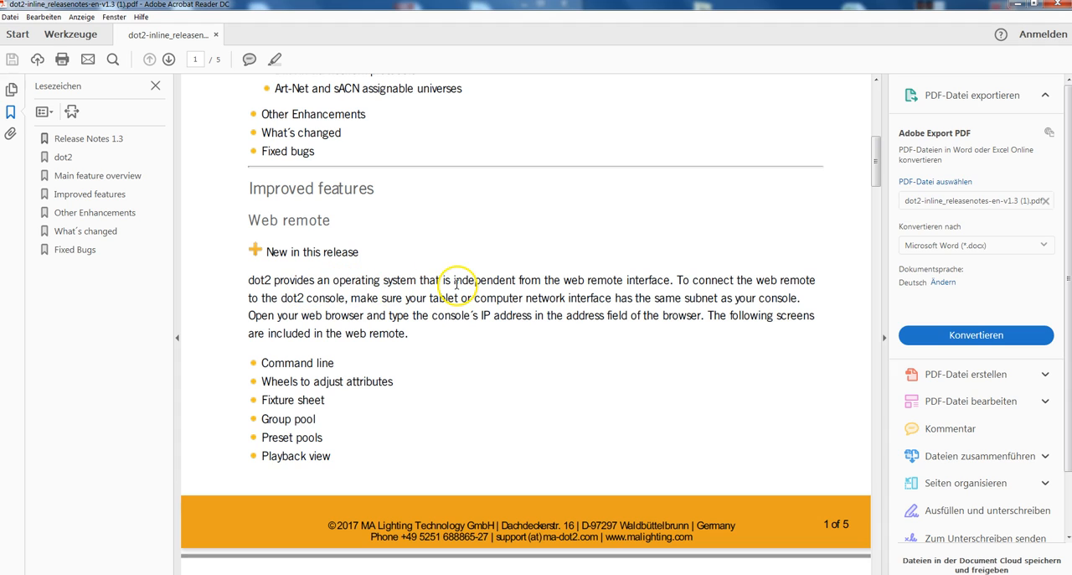
mouse_move(652, 281)
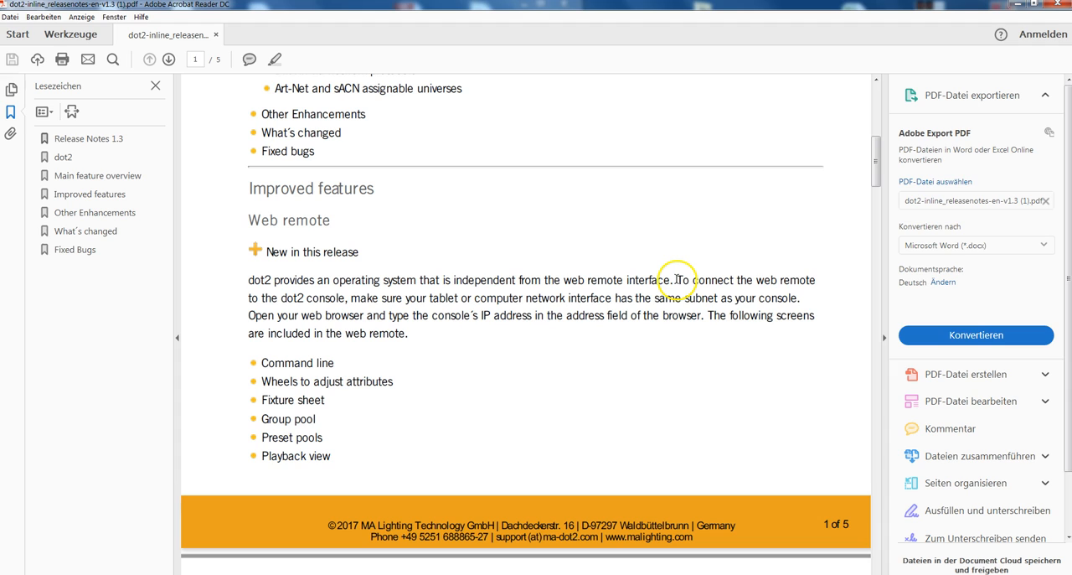
mouse_move(394, 298)
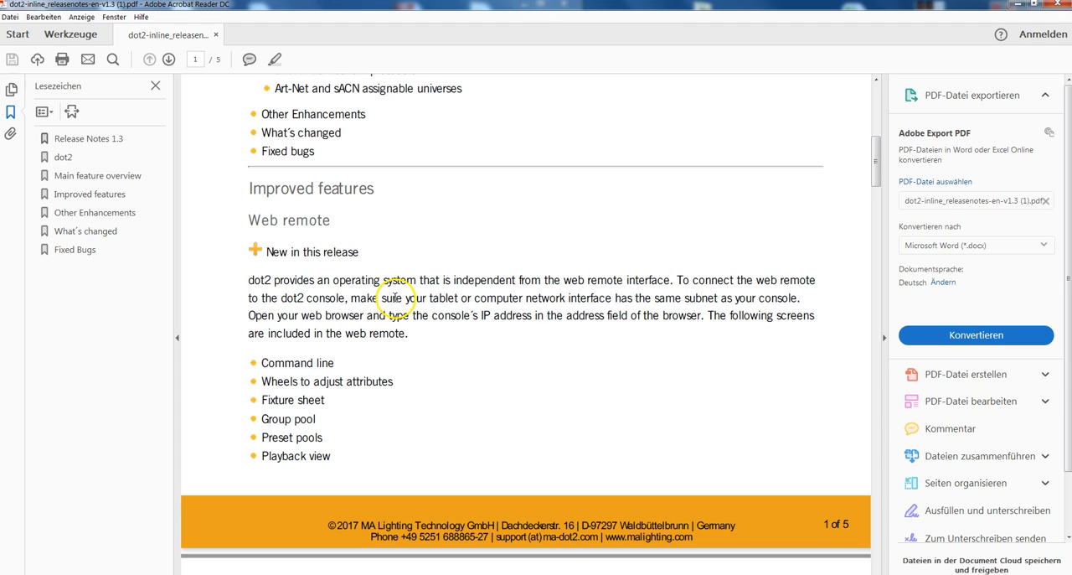
mouse_move(494, 306)
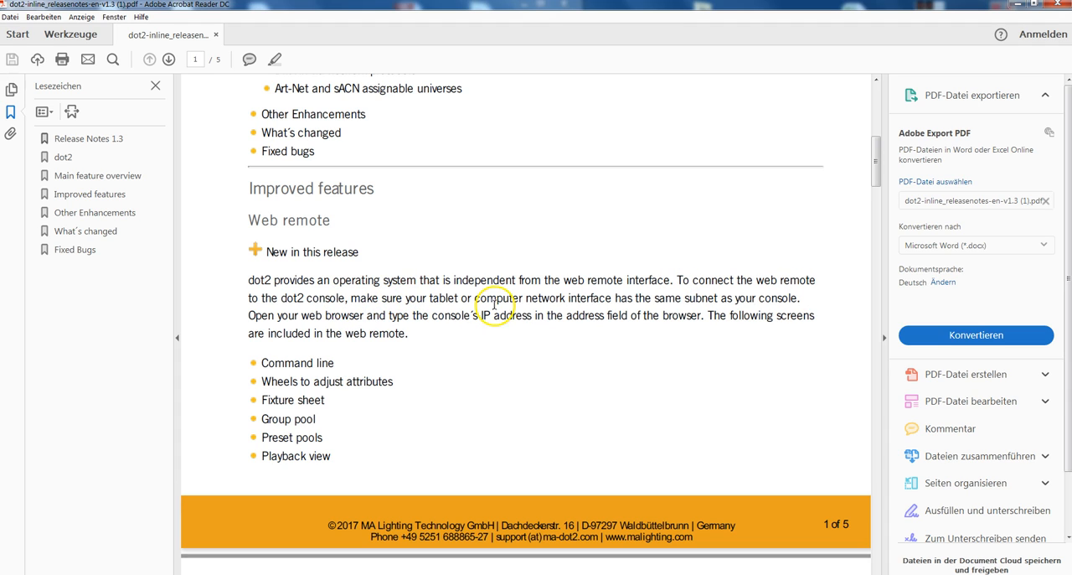
mouse_move(711, 303)
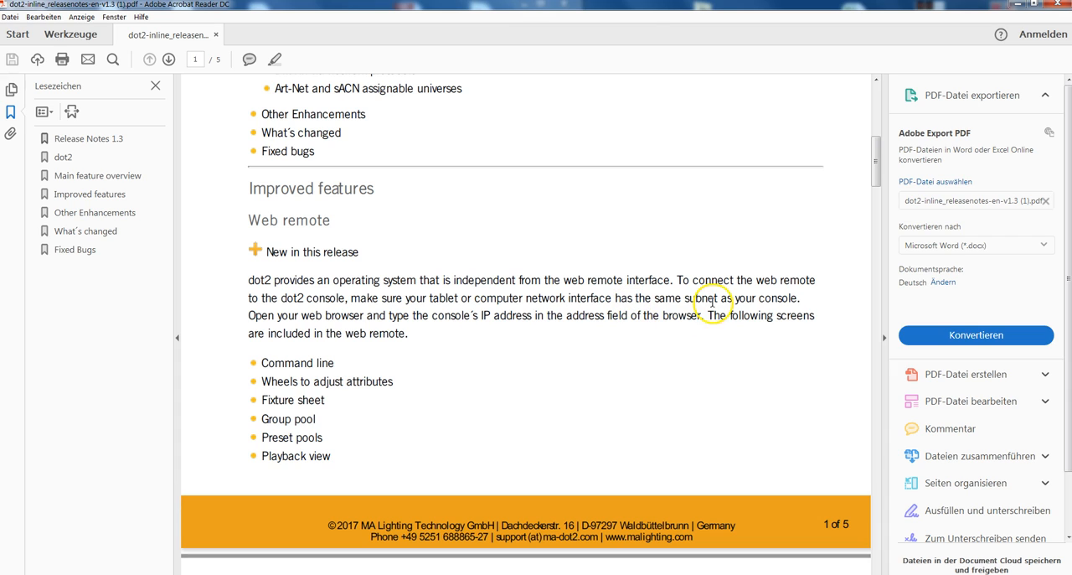
mouse_move(545, 306)
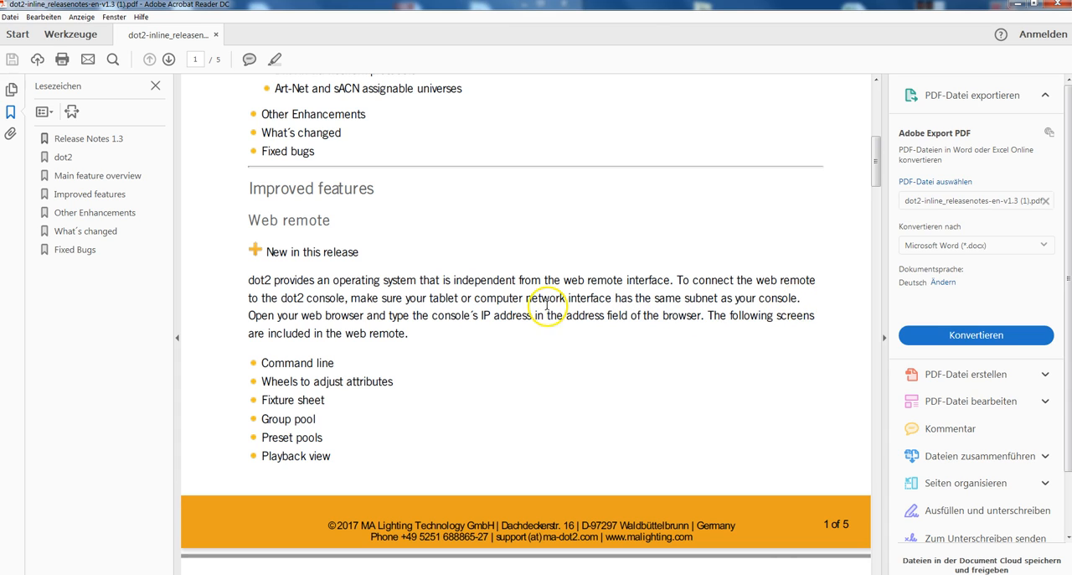
mouse_move(441, 399)
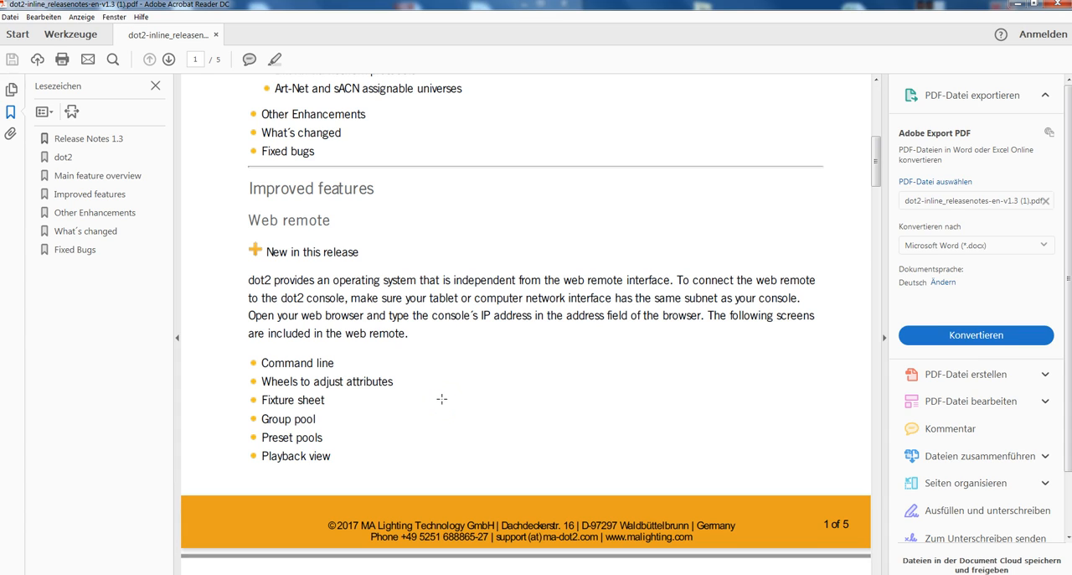
mouse_move(442, 399)
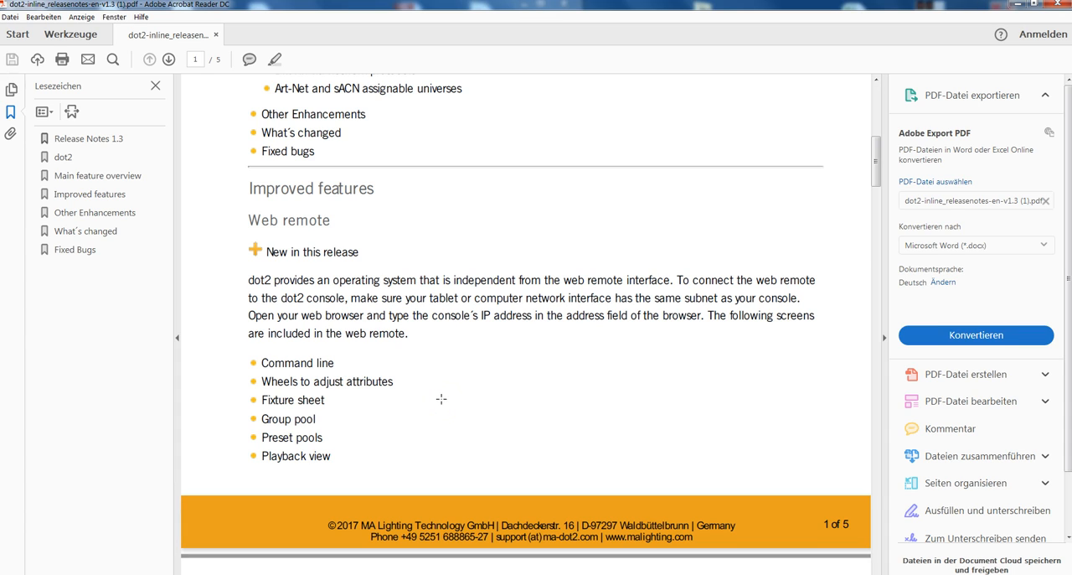
Scroll to page 2 covering remote login, supported browsers and 127.0.0.1.
scroll("down", 3)
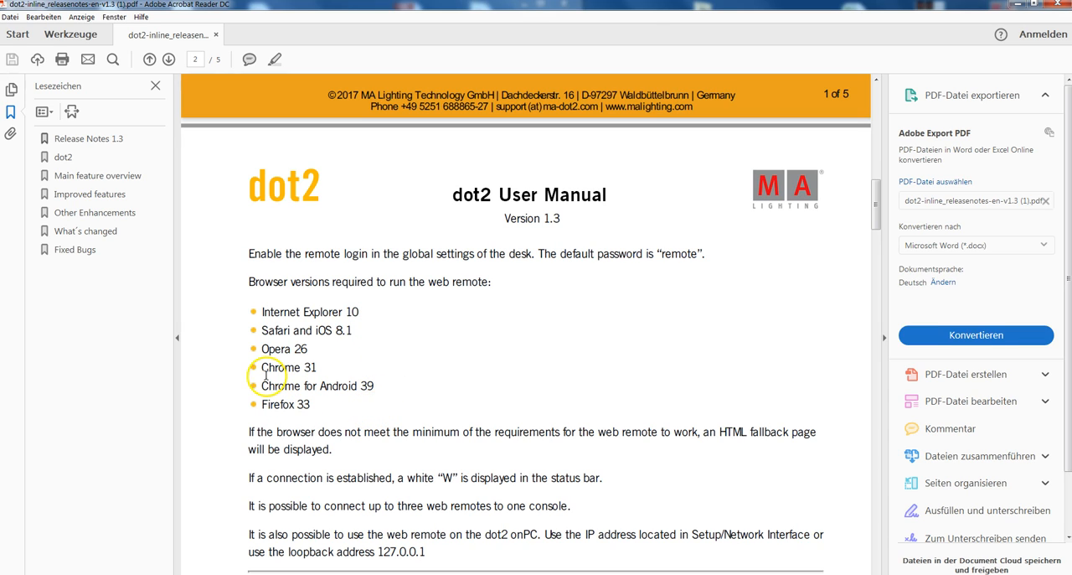
mouse_move(768, 228)
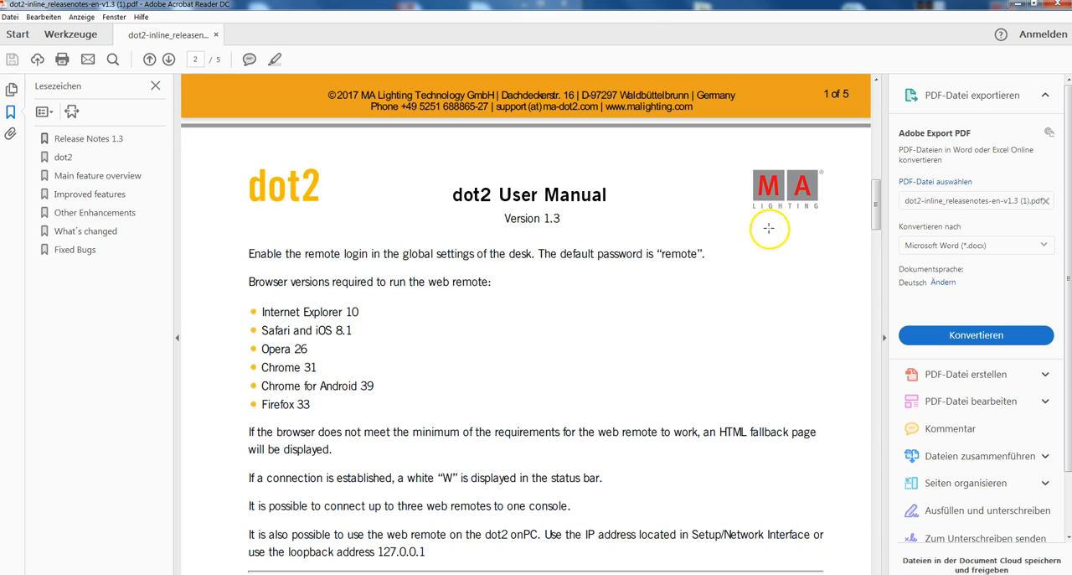
mouse_move(726, 267)
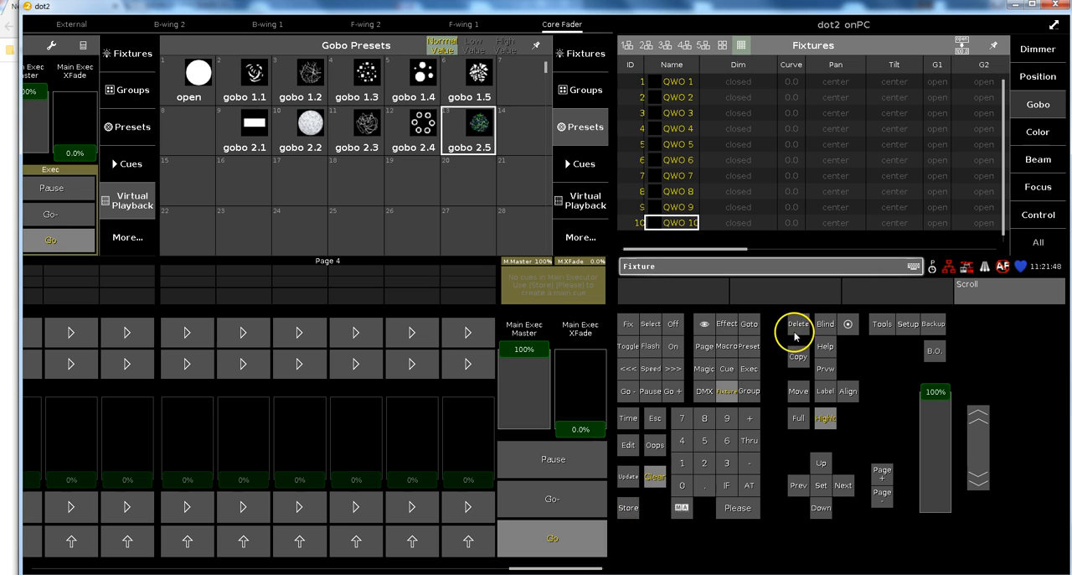
mouse_move(911, 326)
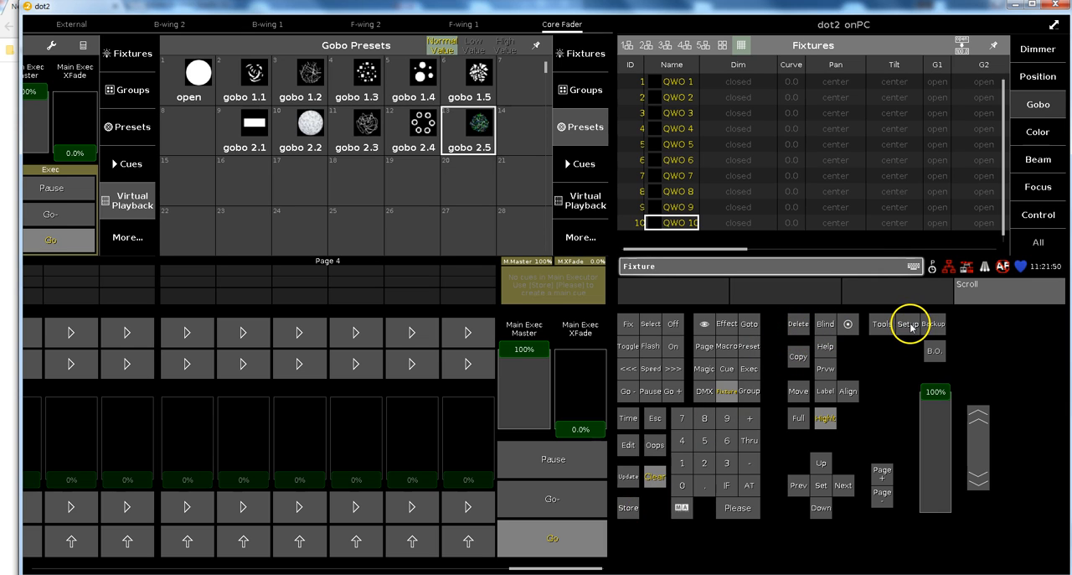
Tick Web Remote (127.0.0.1) in dot2 onPC's Global Settings.
left_click(908, 323)
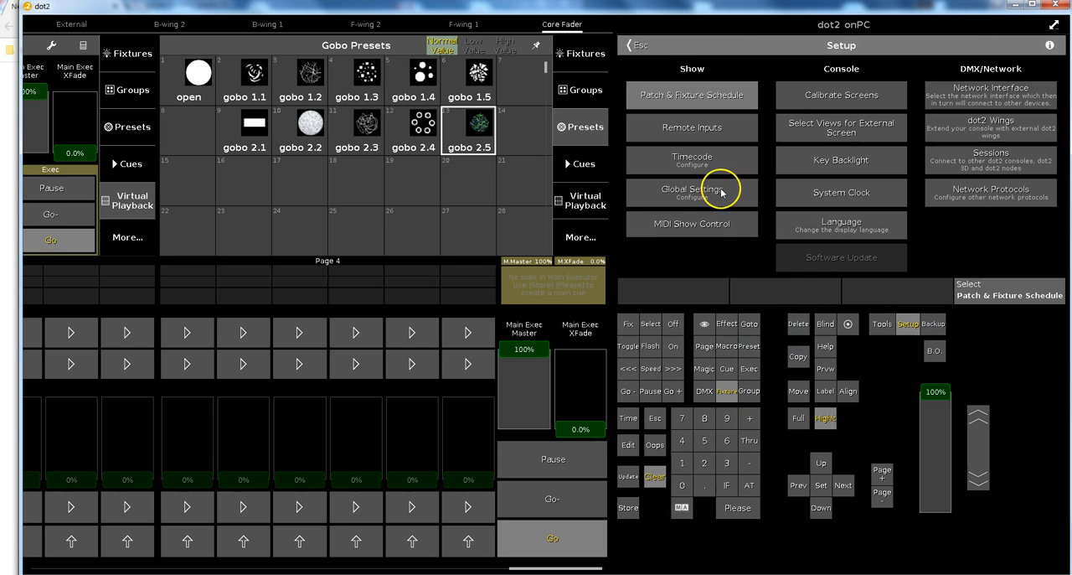
left_click(691, 193)
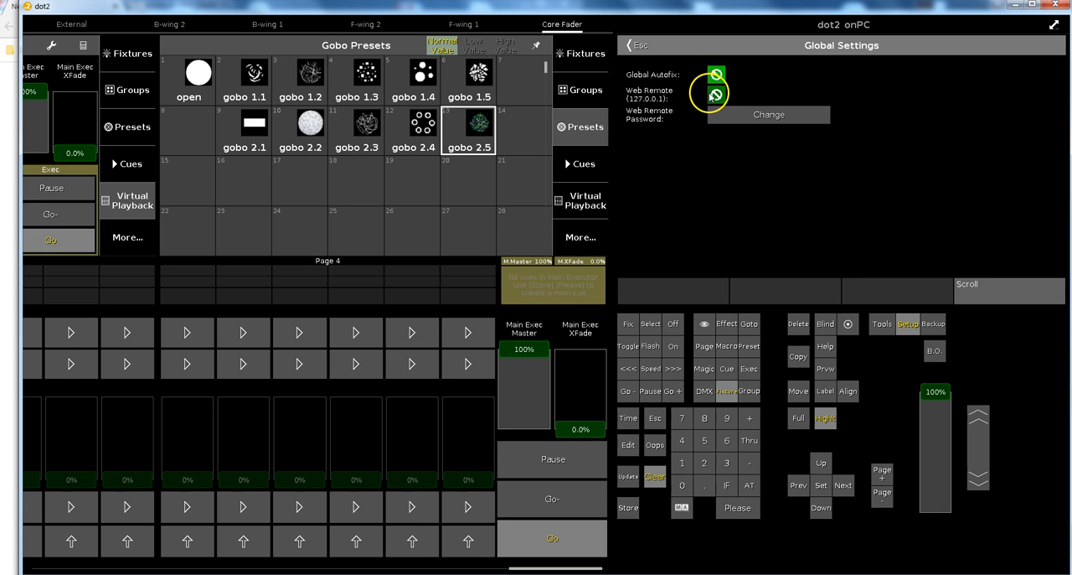
left_click(716, 93)
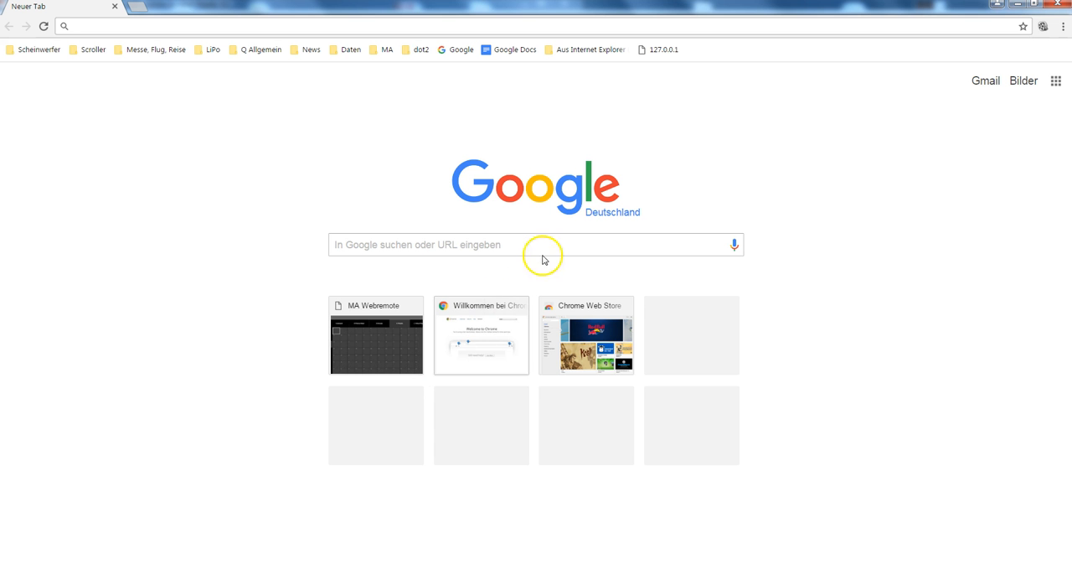
left_click(375, 335)
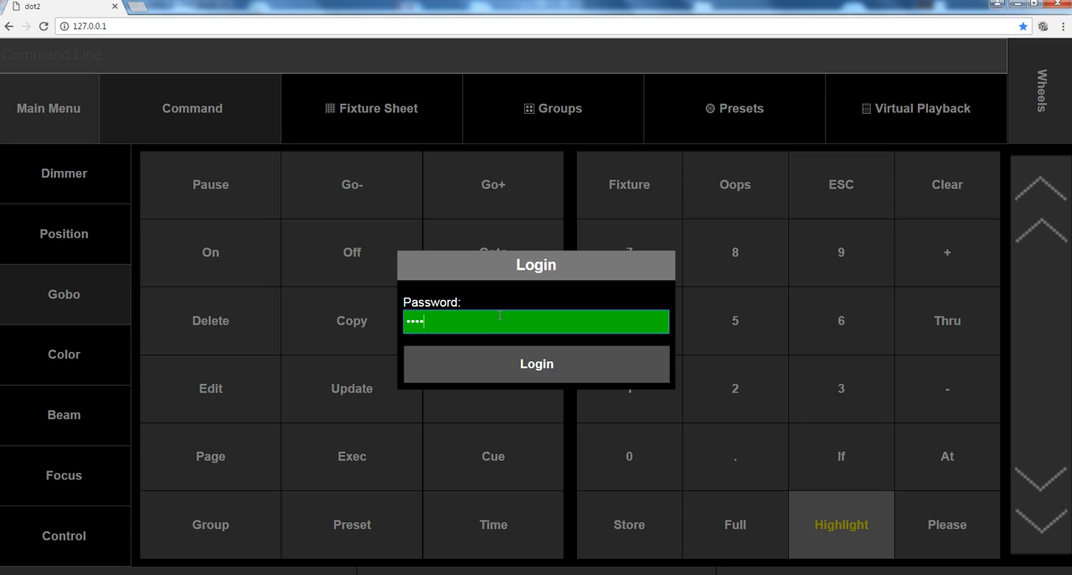
type("••")
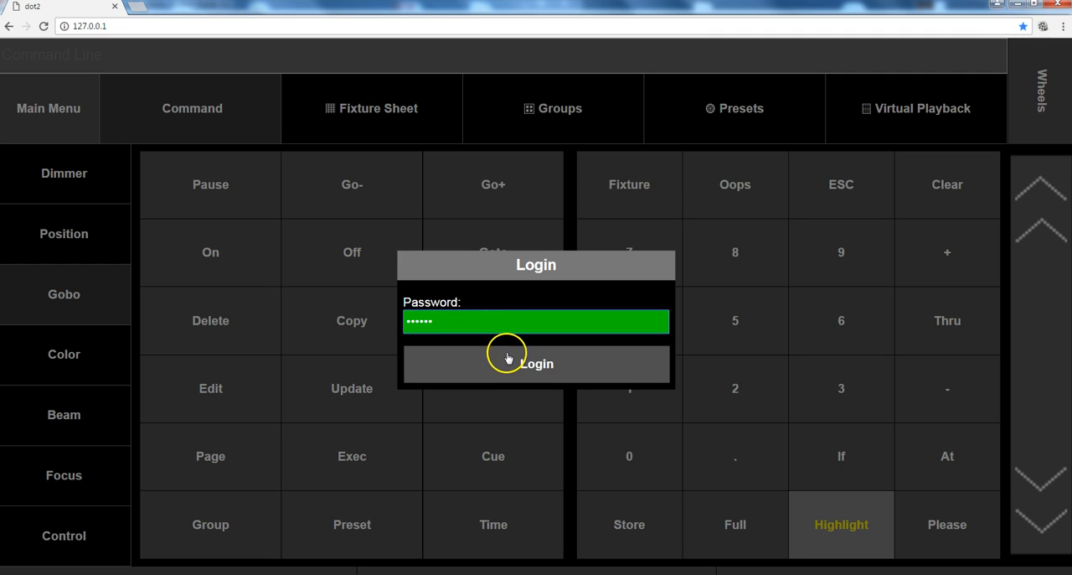
left_click(536, 363)
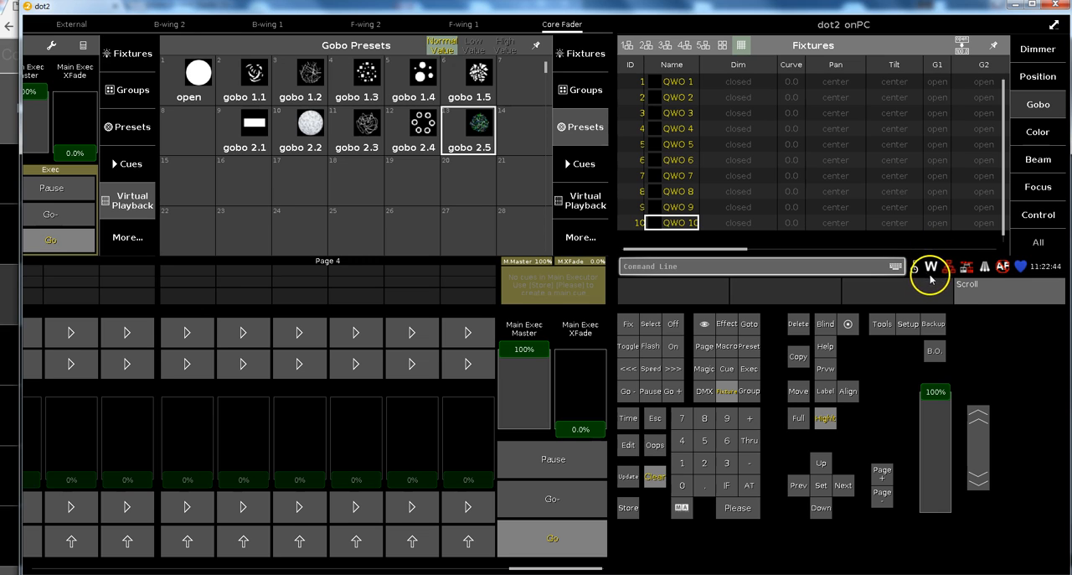
Open Status and Messages to read the web remote login notice.
left_click(930, 266)
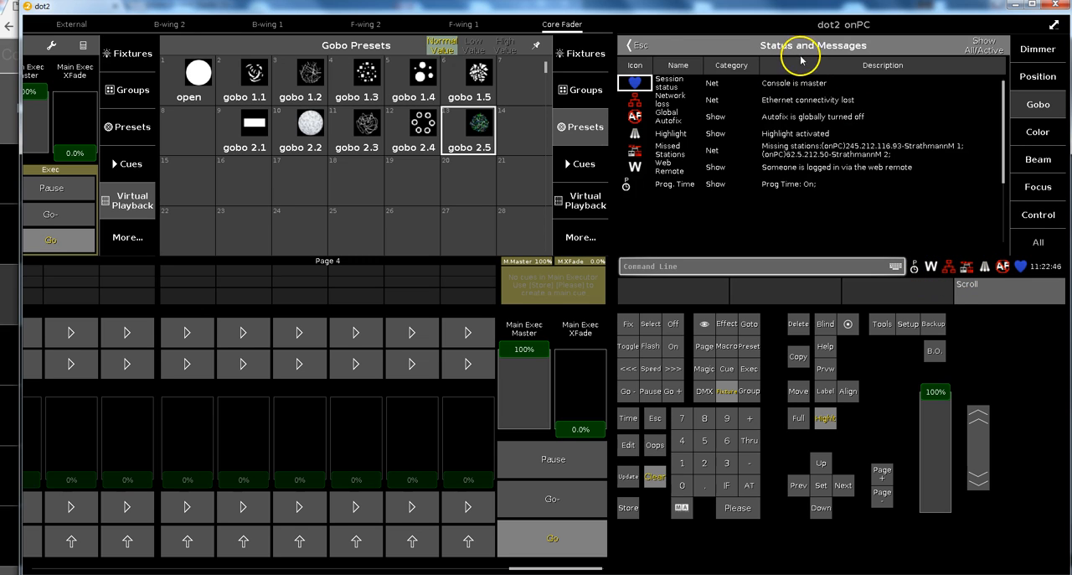
mouse_move(645, 171)
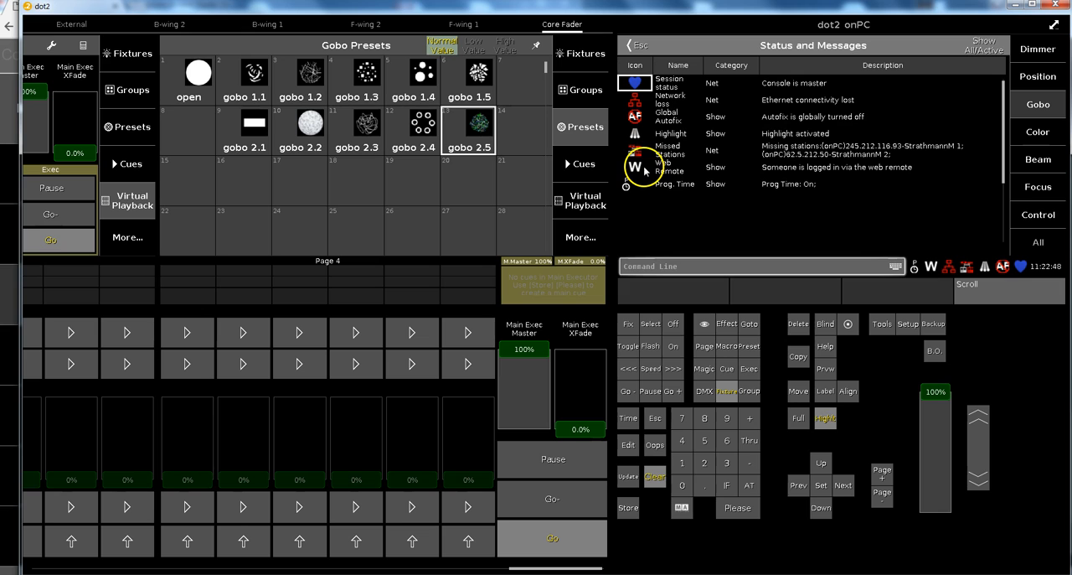
mouse_move(804, 174)
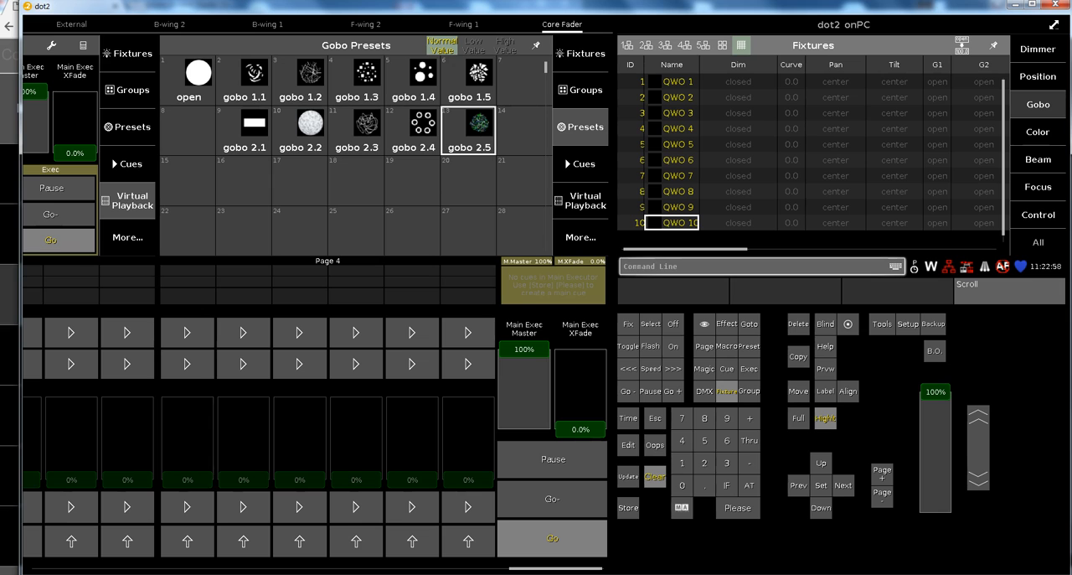
mouse_move(912, 328)
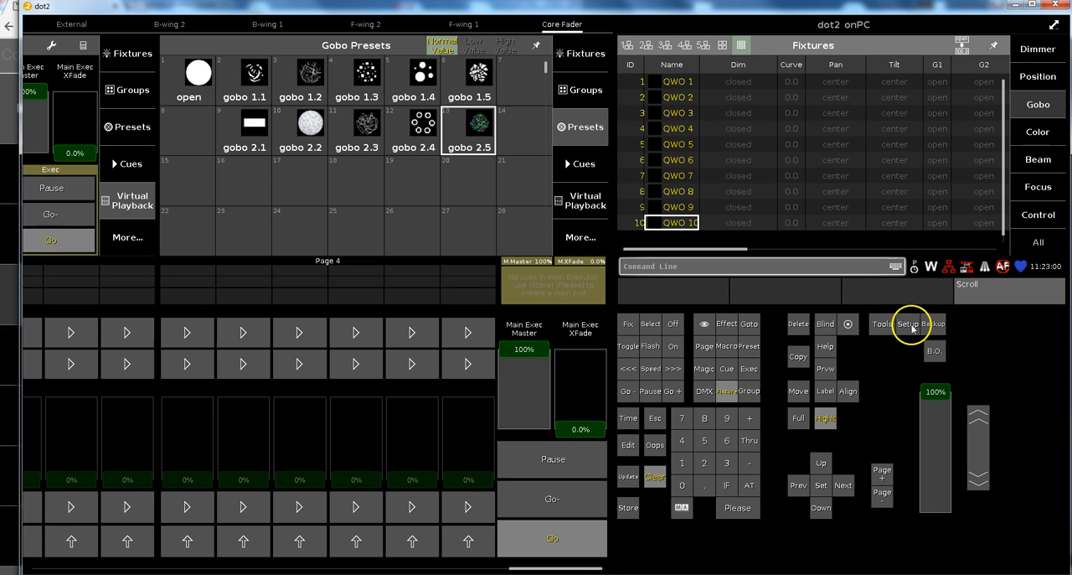
Untick Web Remote (127.0.0.1) so Chrome shows 'Remotes are disabled!'.
left_click(908, 324)
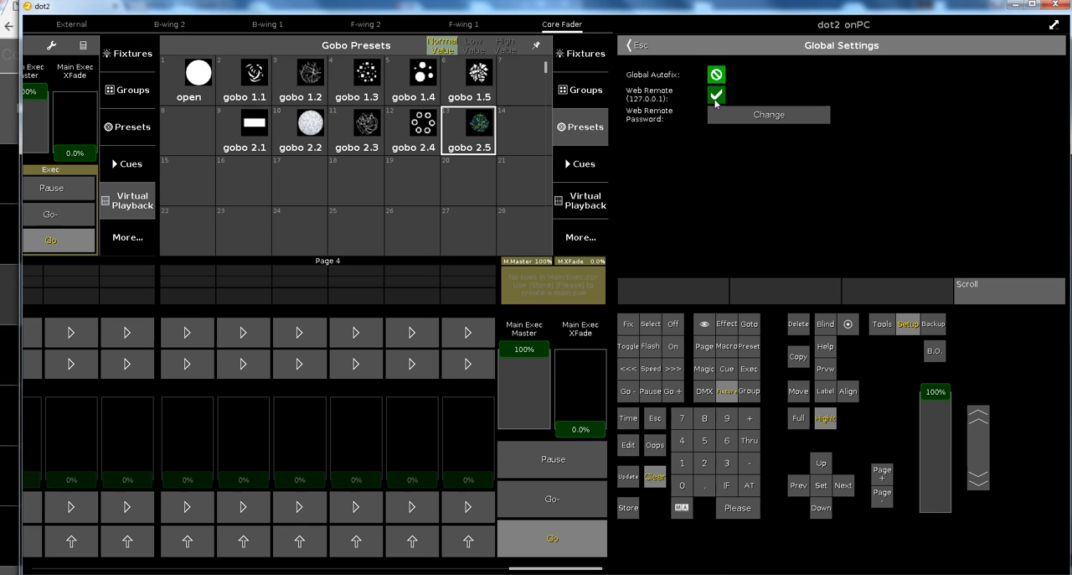
left_click(716, 94)
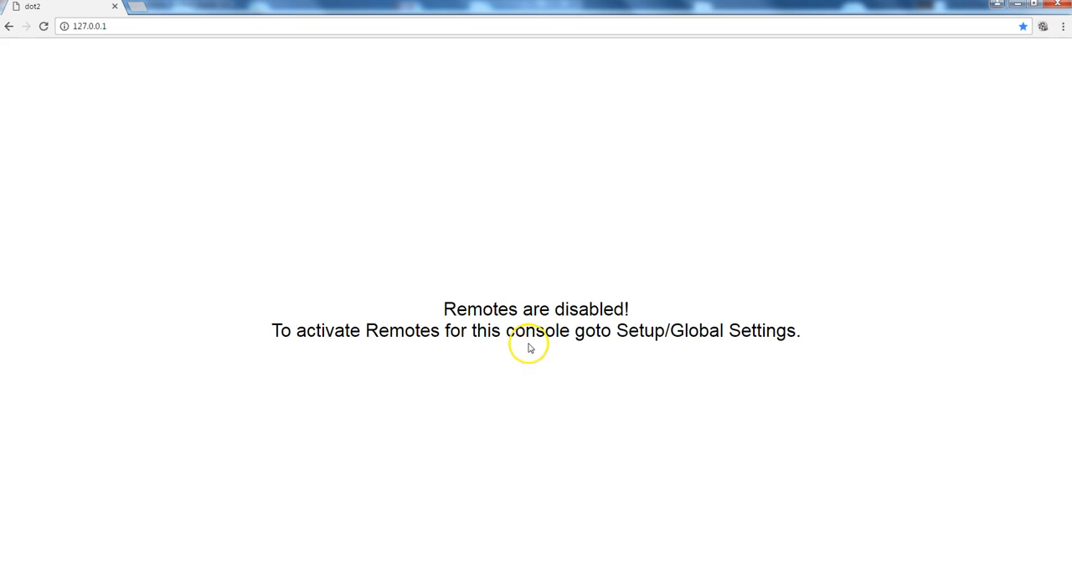
mouse_move(574, 351)
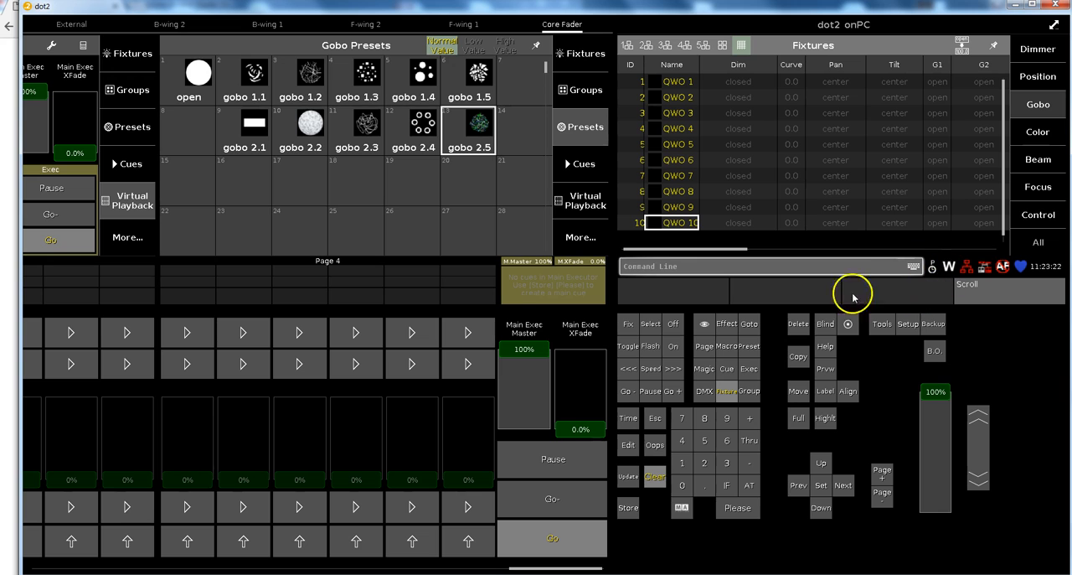
Reopen Global Settings from Setup to re-enable Web Remote (127.0.0.1).
left_click(908, 324)
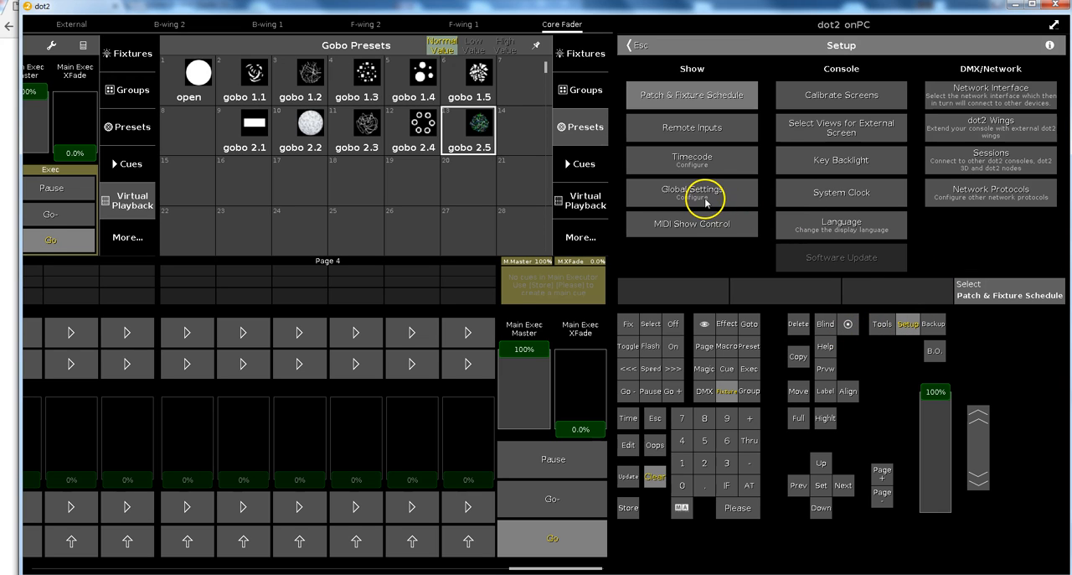
left_click(692, 192)
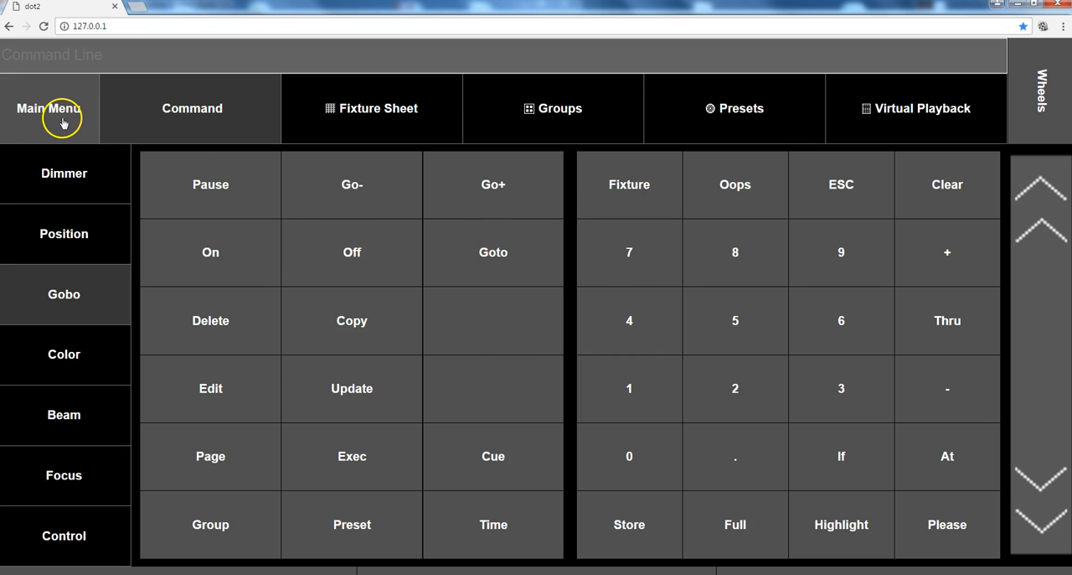
Open the web remote's Main Menu to view the list of views.
left_click(48, 108)
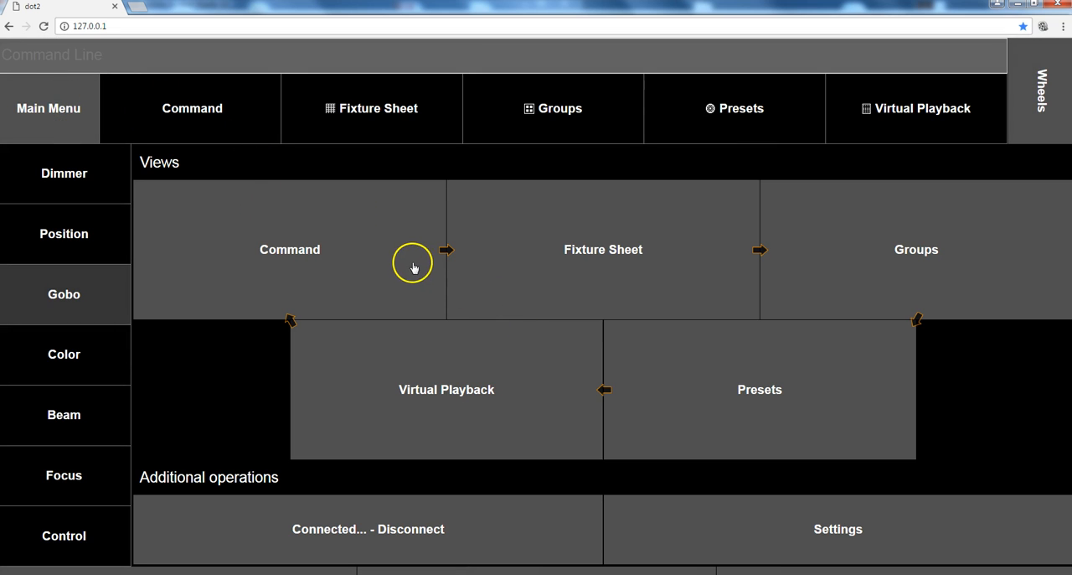
mouse_move(953, 306)
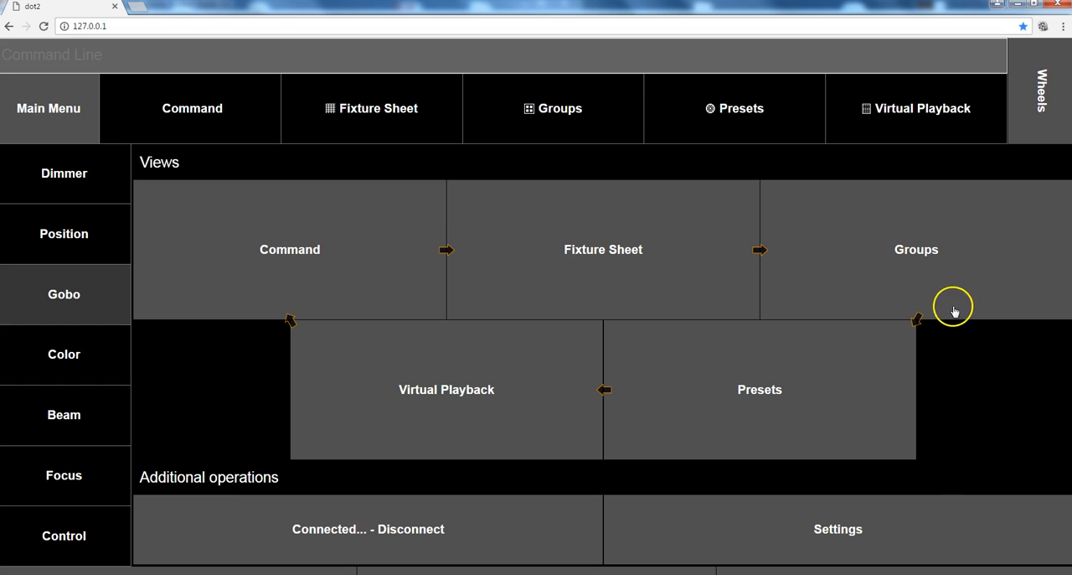
mouse_move(648, 274)
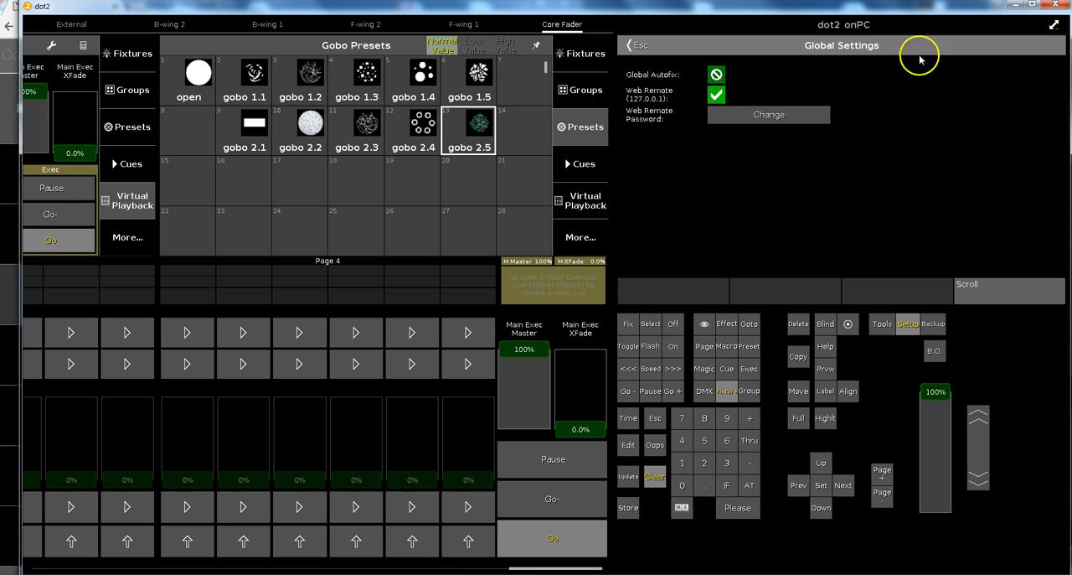
View the web remote's fixture sheet, then switch to Groups and Presets.
left_click(627, 46)
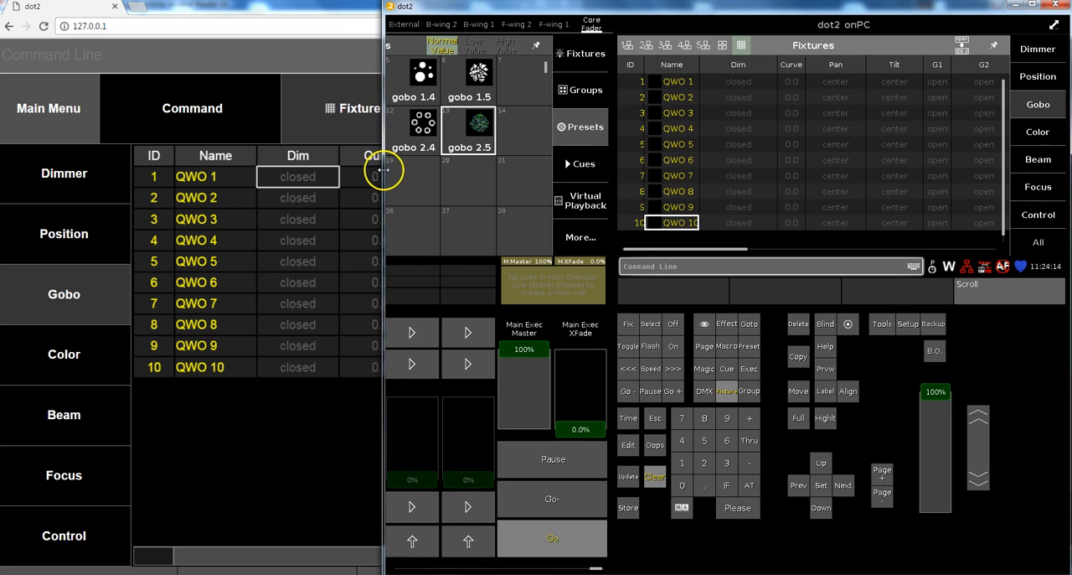
mouse_move(333, 132)
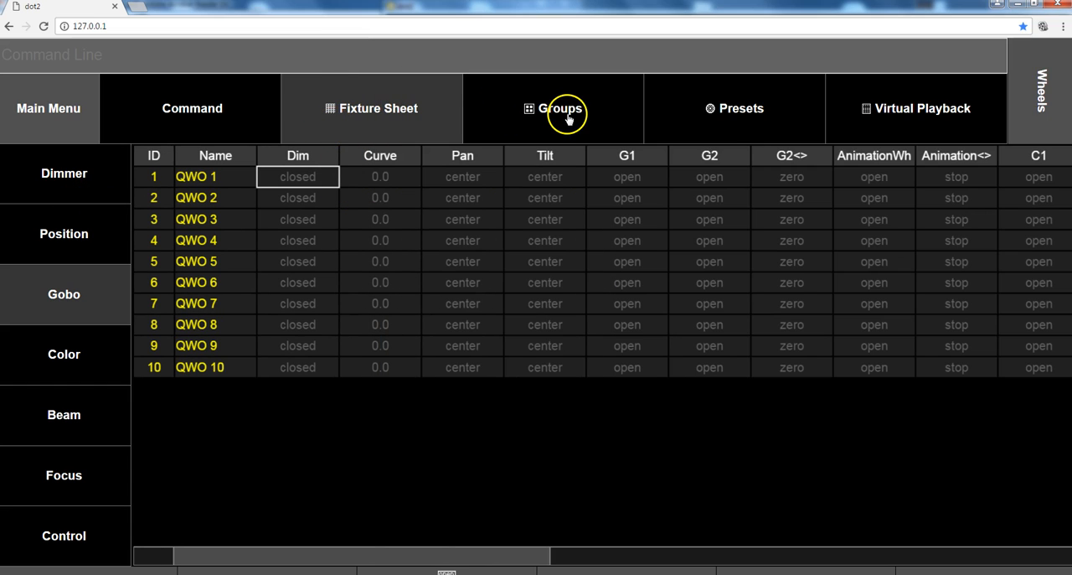
left_click(64, 294)
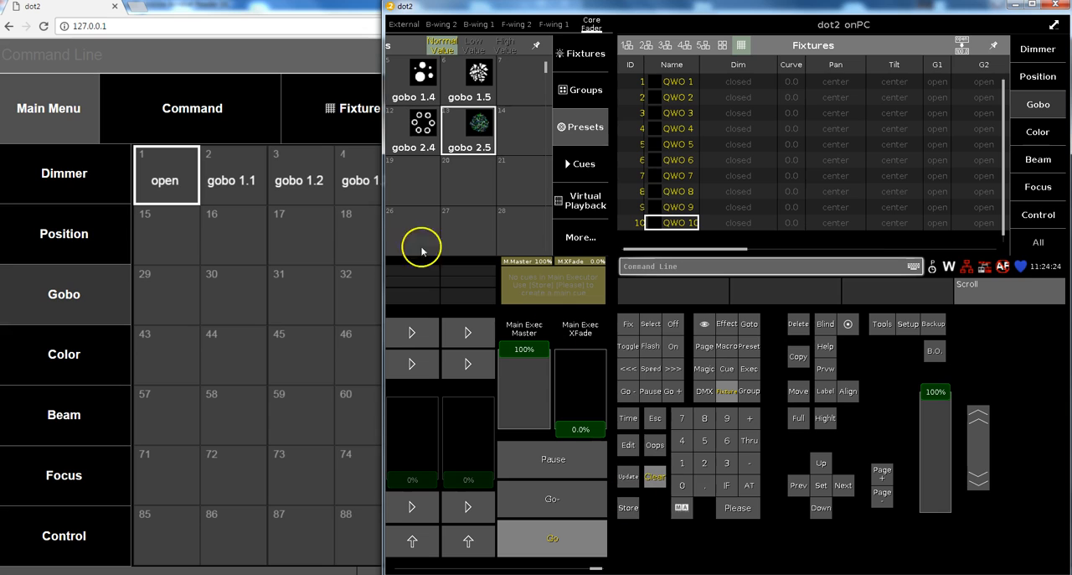
mouse_move(474, 147)
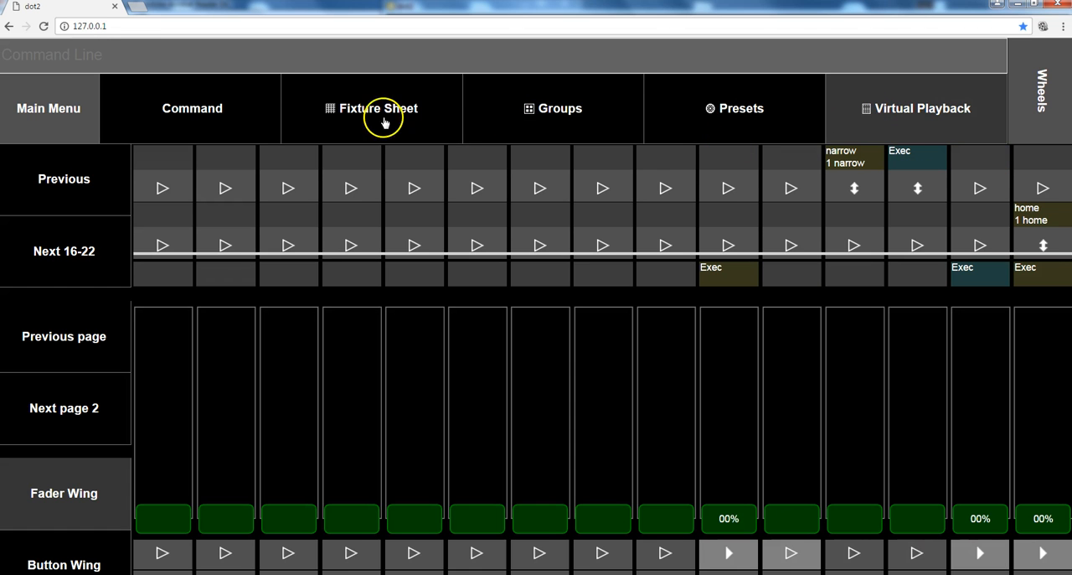
Open Wheels and choose Position to show the Pan and Tilt encoders.
left_click(192, 108)
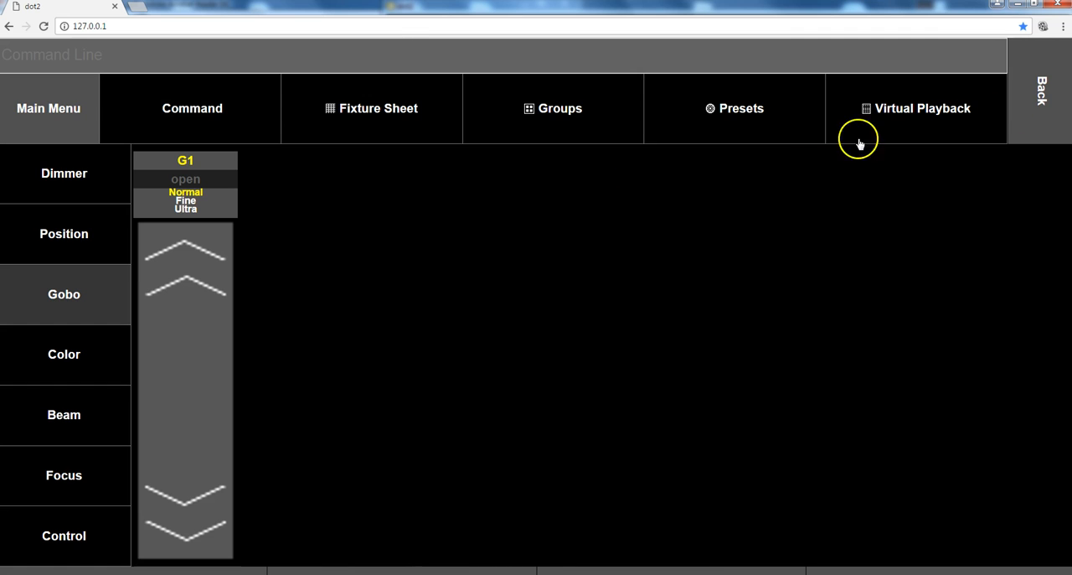
mouse_move(73, 267)
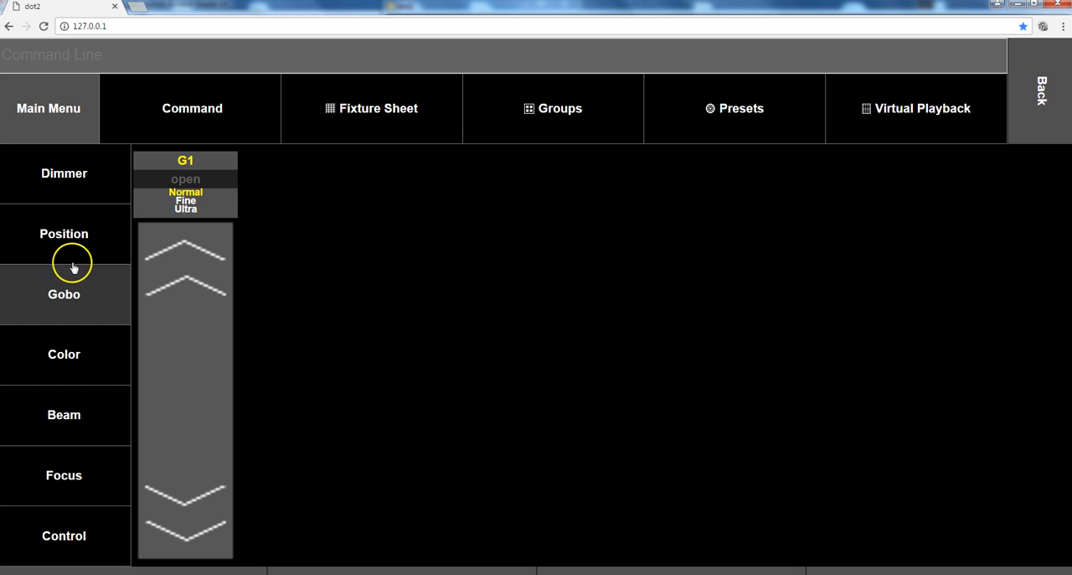
left_click(64, 234)
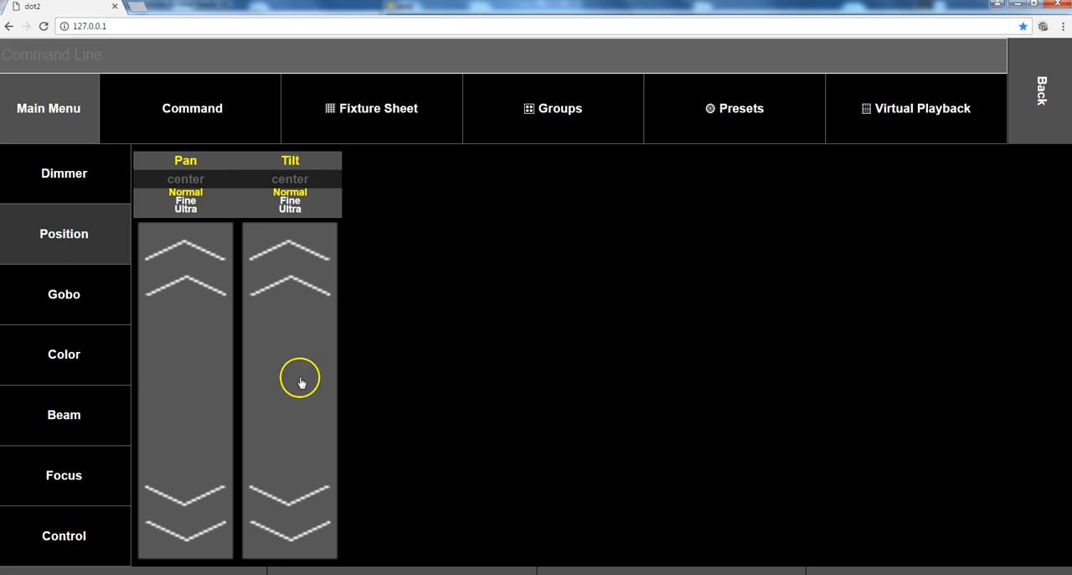